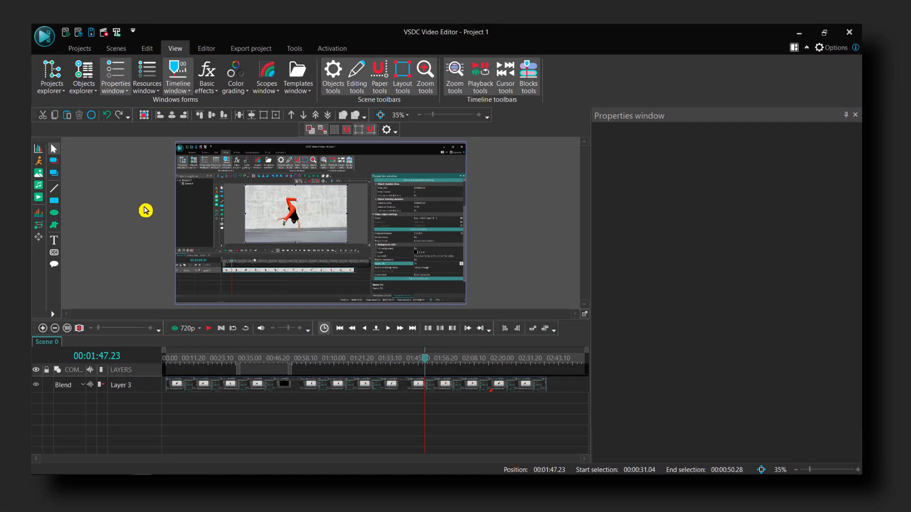
pyautogui.moveTo(222, 213)
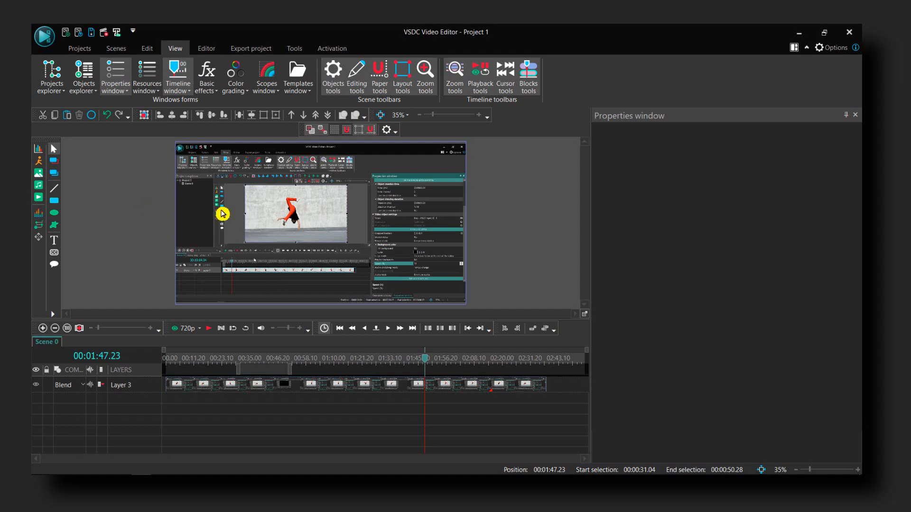
pyautogui.moveTo(196, 179)
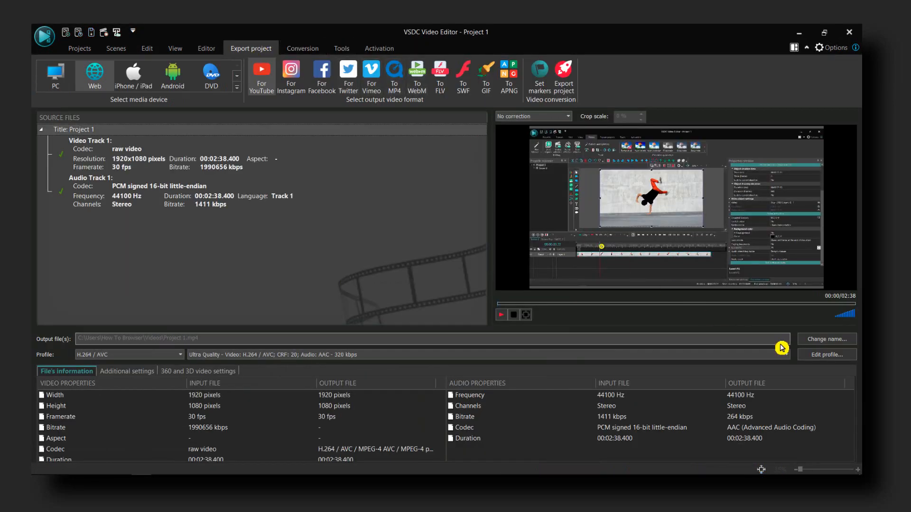
# - Review the YouTube Ultra Quality export profile, keeping resolution Original and quality 62%
pyautogui.click(826, 354)
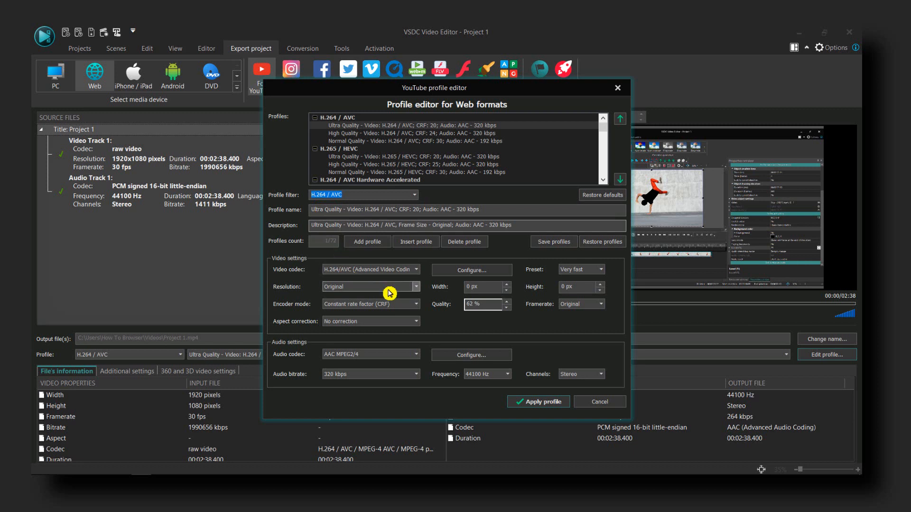
pyautogui.moveTo(430, 341)
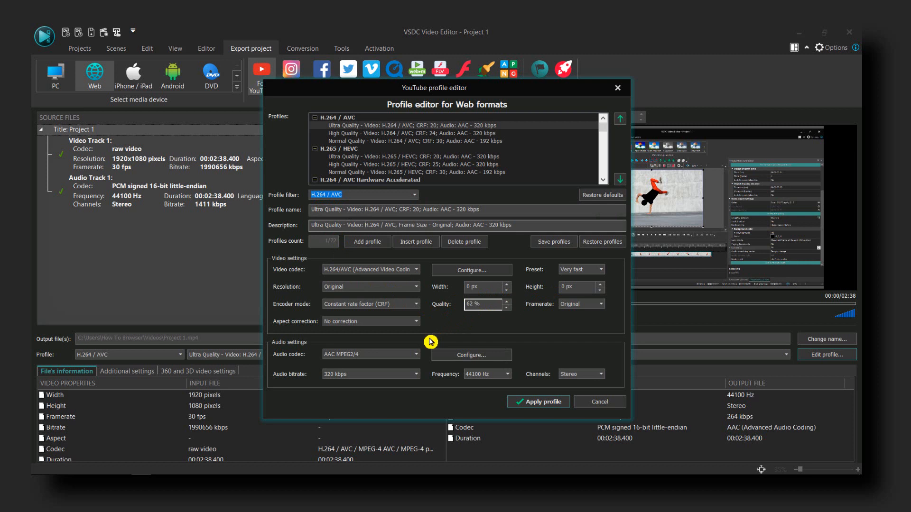
pyautogui.moveTo(383, 292)
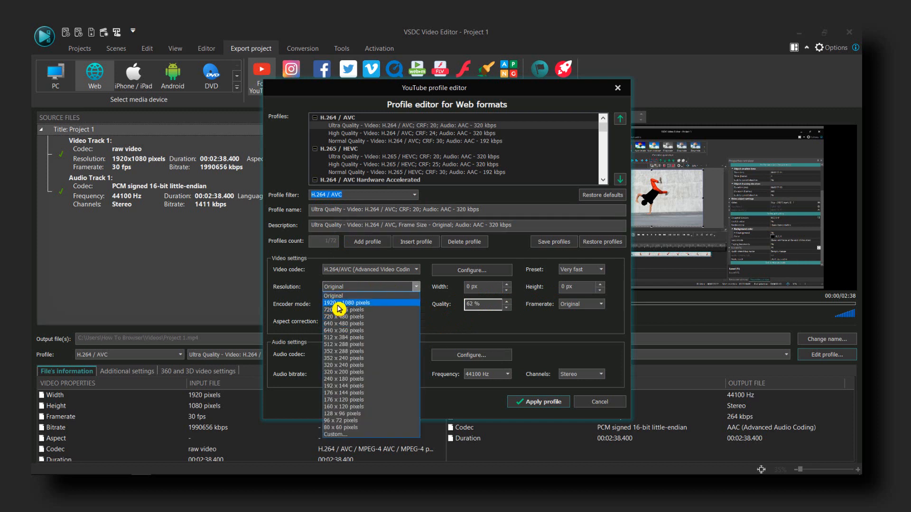
pyautogui.click(333, 296)
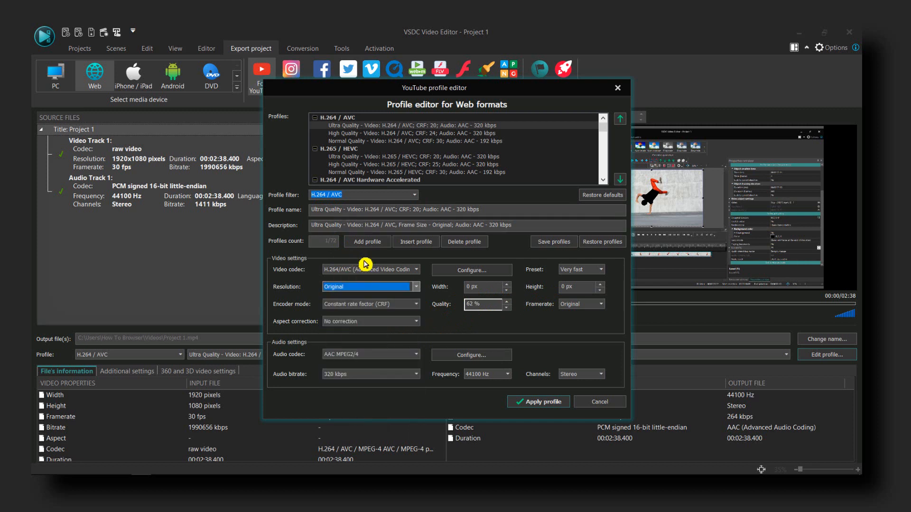
pyautogui.moveTo(475, 341)
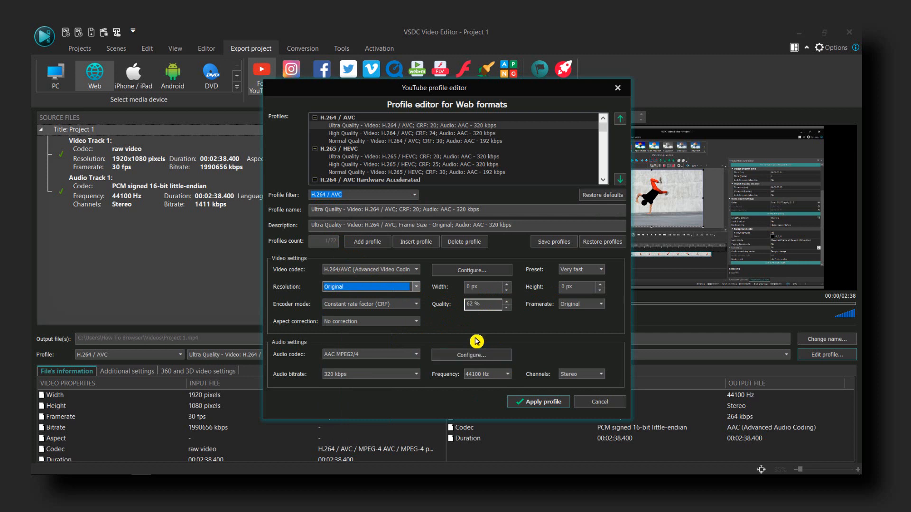